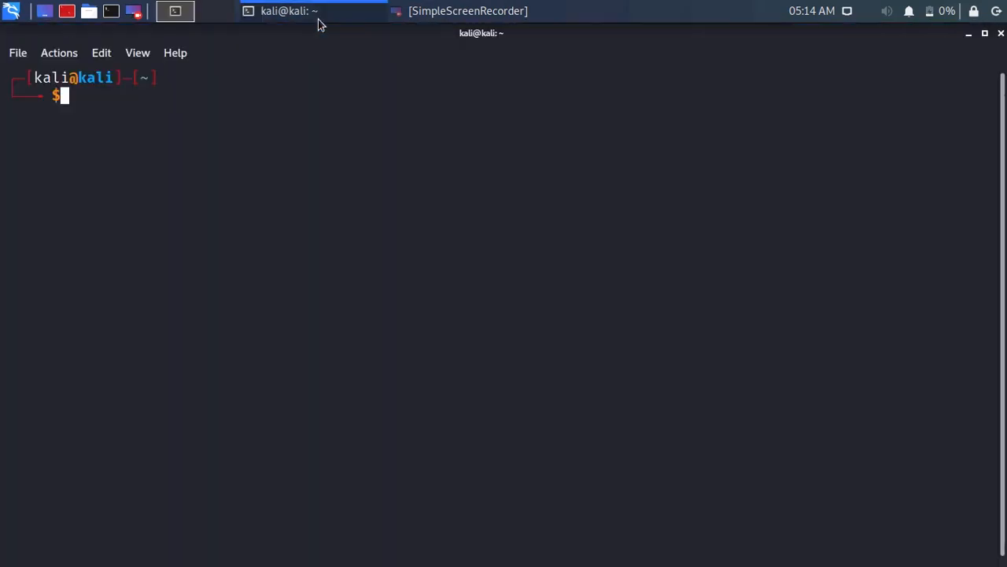
# Fetch and run the Oh My Zsh install.sh via wget piped into zsh, cloning it into the home folder.
pyautogui.write('wget https://github.com/robbyrussell/oh-my-zsh/raw/master/tools/install.sh -O - | zsh')
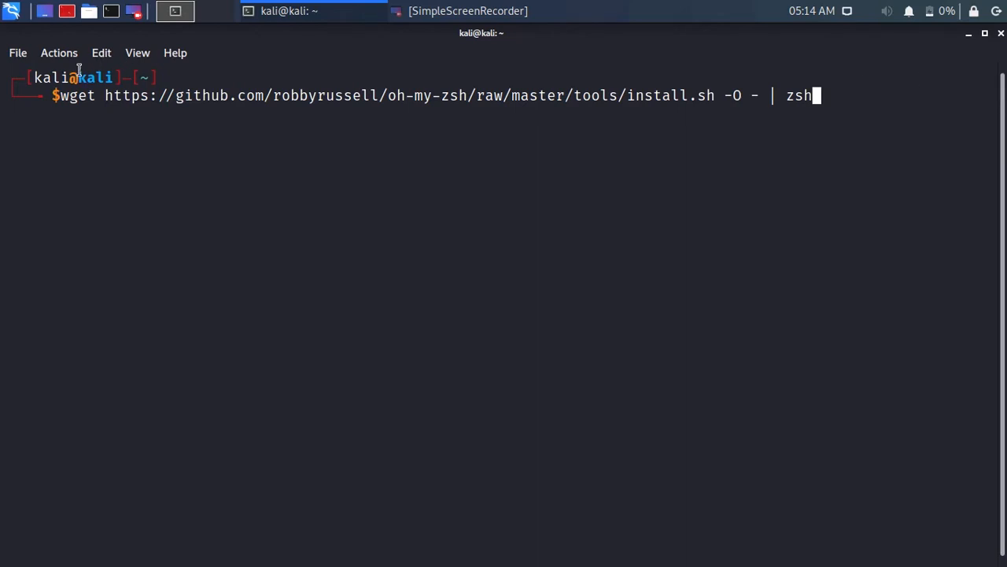
pyautogui.press('Return')
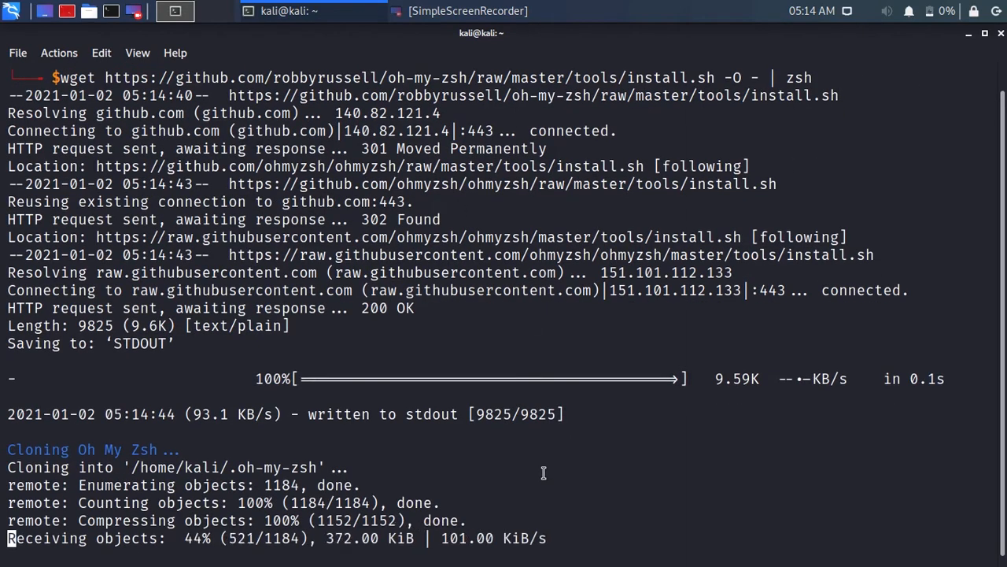
pyautogui.write('su')
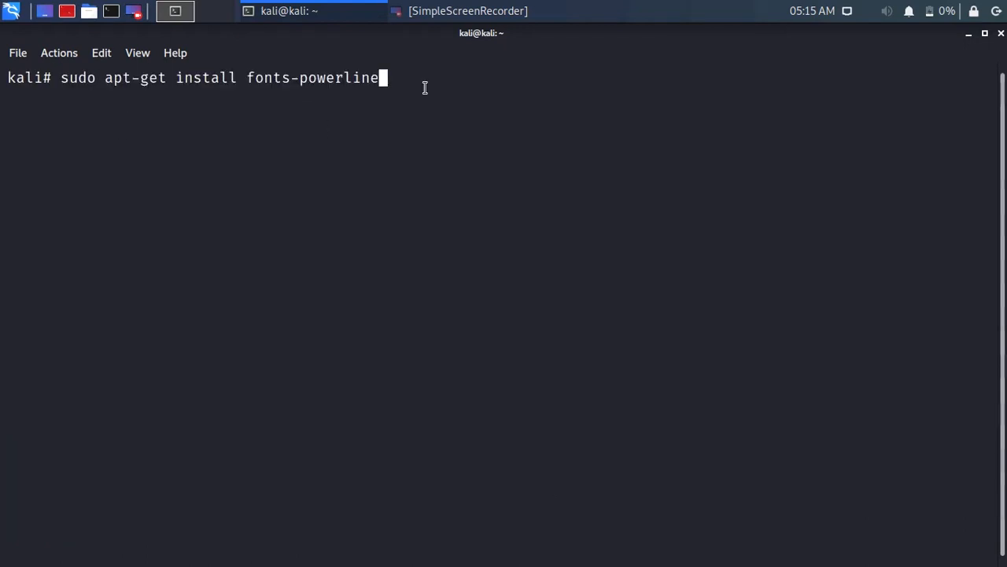
# Install the fonts-powerline package with sudo apt-get.
pyautogui.press('Return')
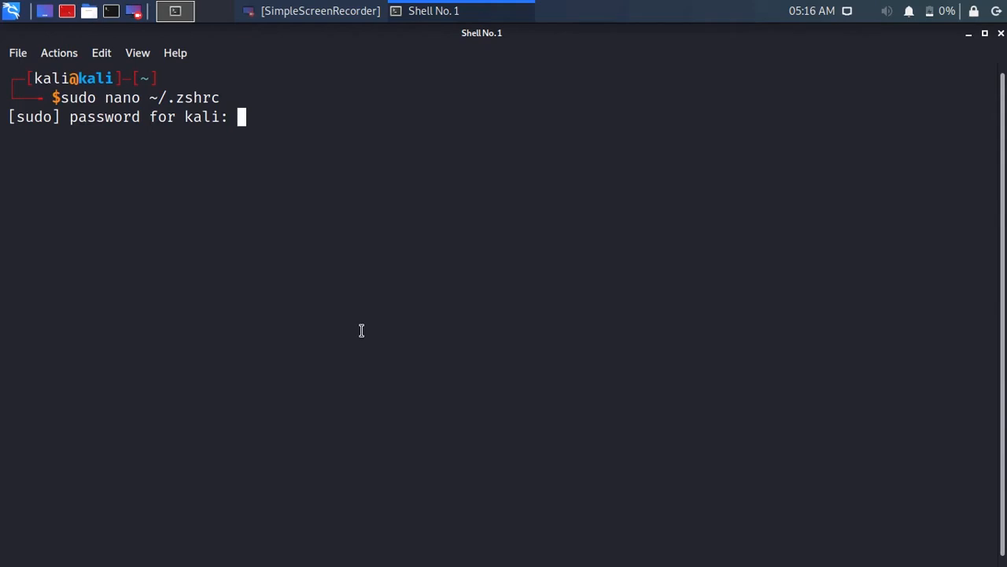
# Authenticate sudo and change ZSH_THEME from robbyrussell to agnoster in .zshrc.
pyautogui.press('Return')
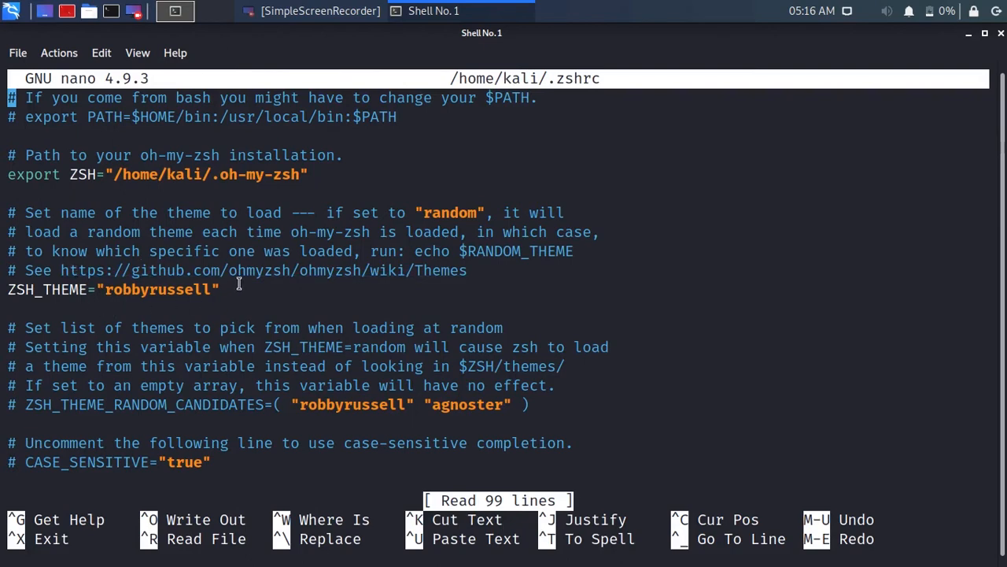
pyautogui.write('r')
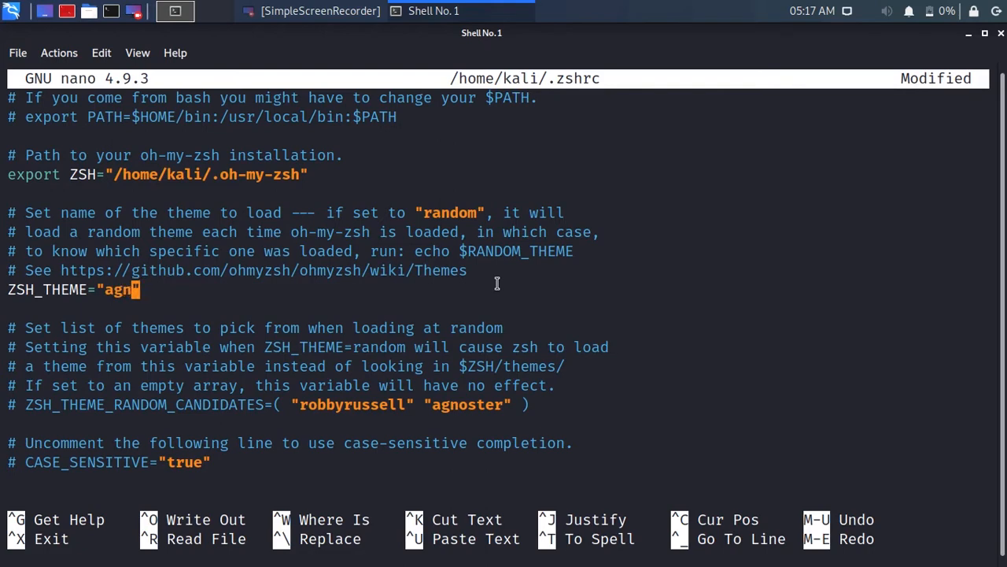
pyautogui.write('oster')
pyautogui.write('zsh')
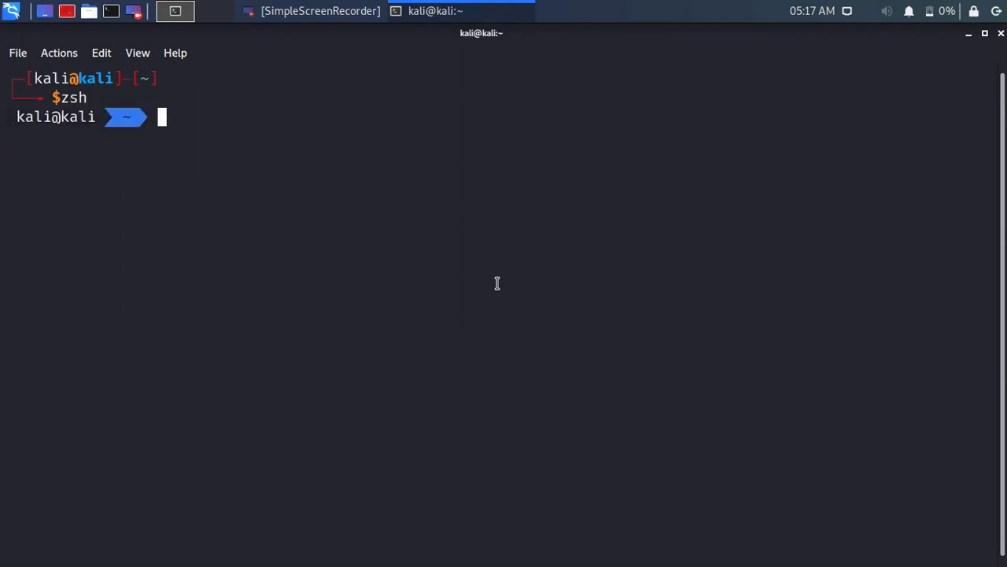
pyautogui.moveTo(149, 204)
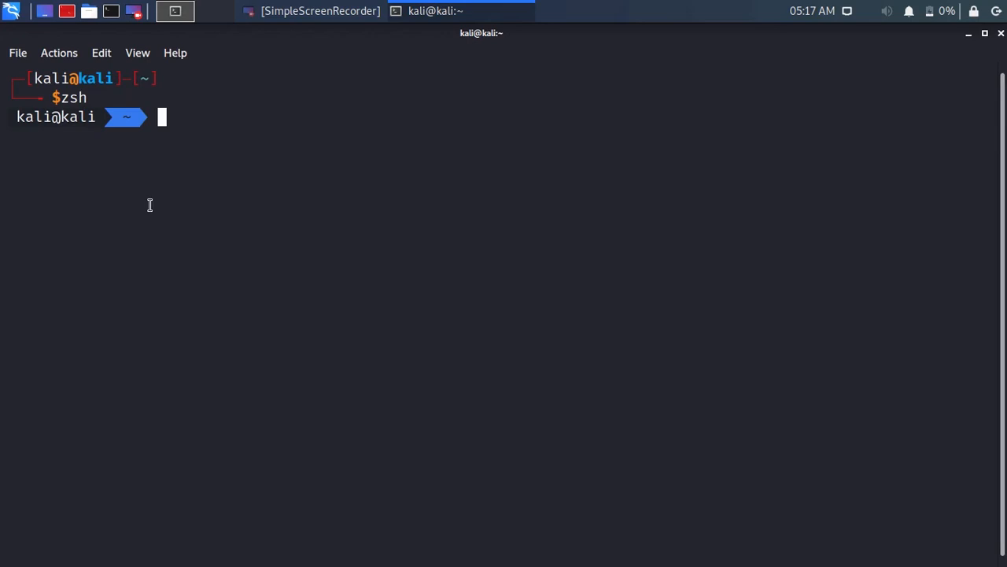
# Move the agnoster-prompted zsh into the Desktop folder and clear the screen.
pyautogui.write('cd Desktop')
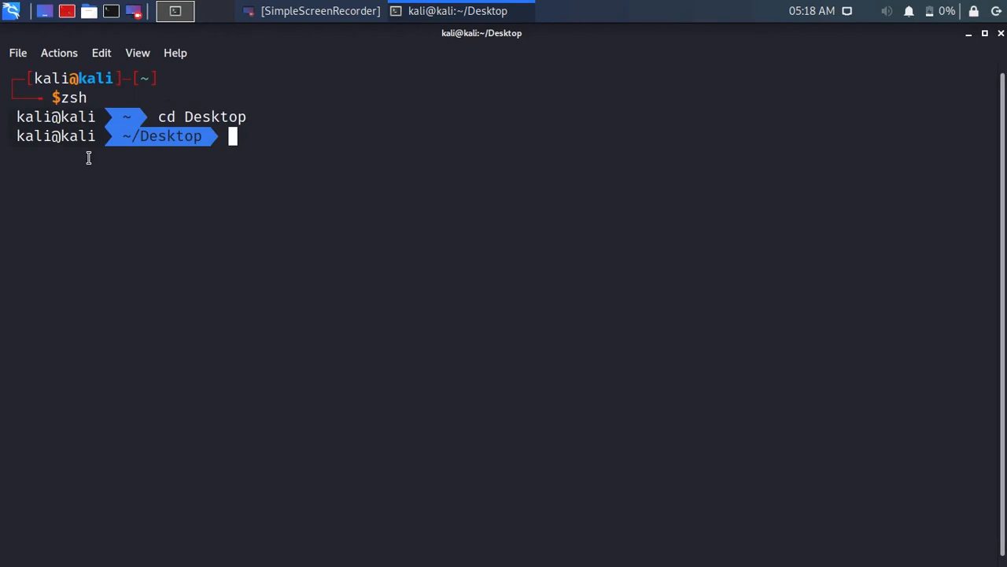
pyautogui.write('cle')
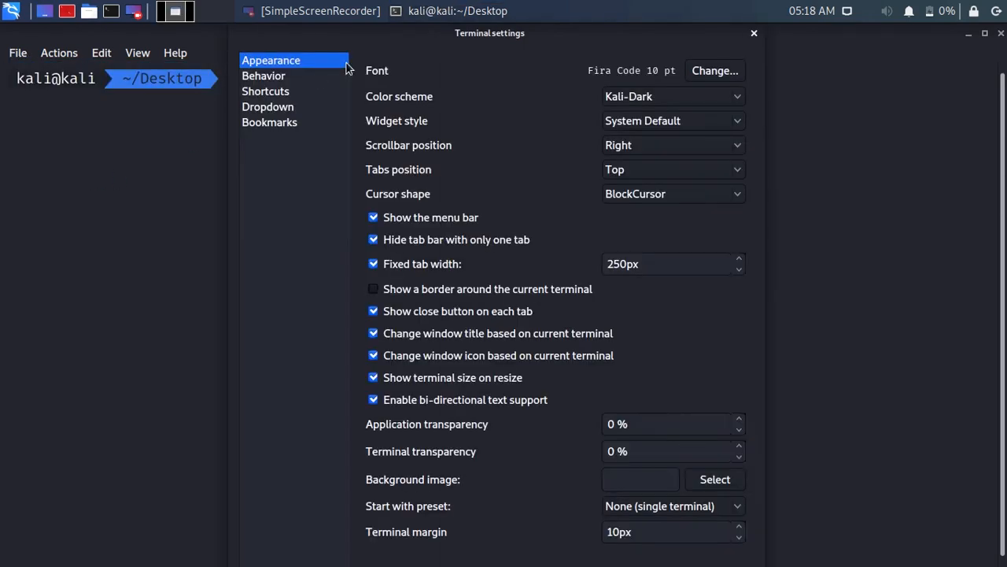
# Bring up the terminal font chooser from the Appearance settings, showing Bitstream Vera Sans Mono 10.
pyautogui.click(713, 70)
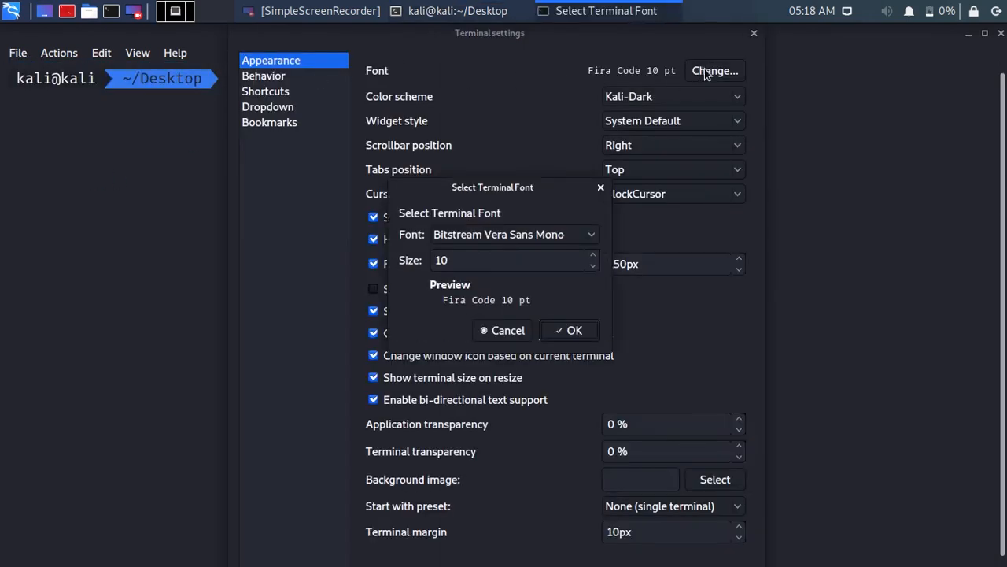